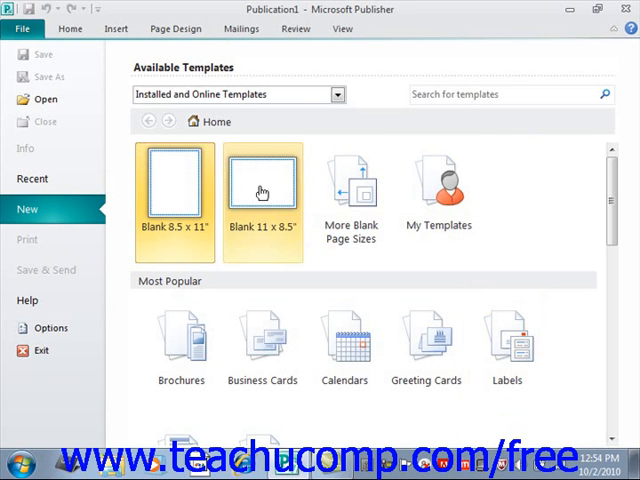
mouse_move(428, 210)
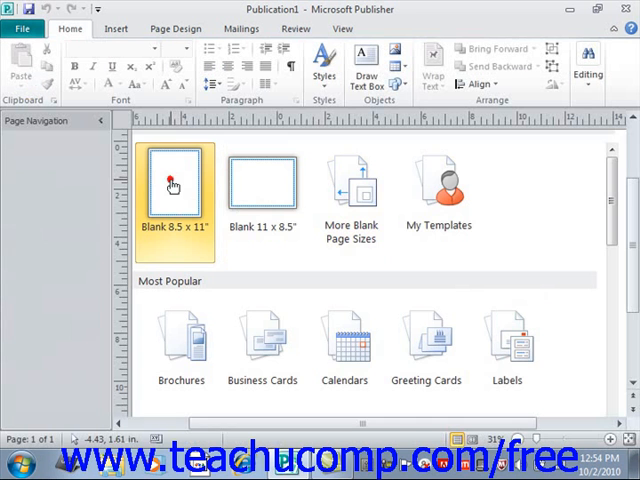
Create a new publication from the Blank 8.5 x 11" template.
double_click(180, 184)
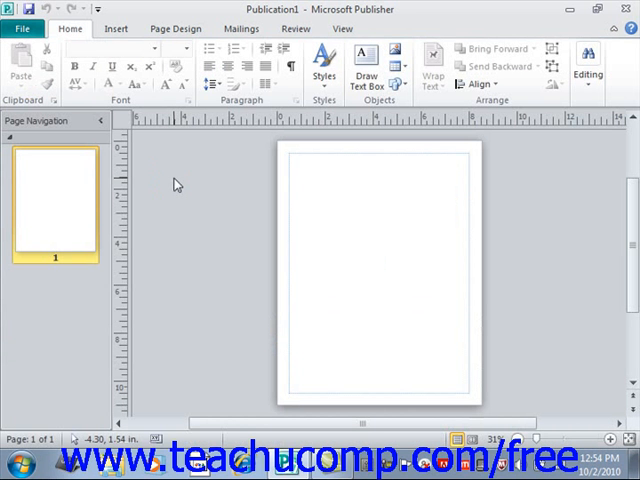
mouse_move(176, 184)
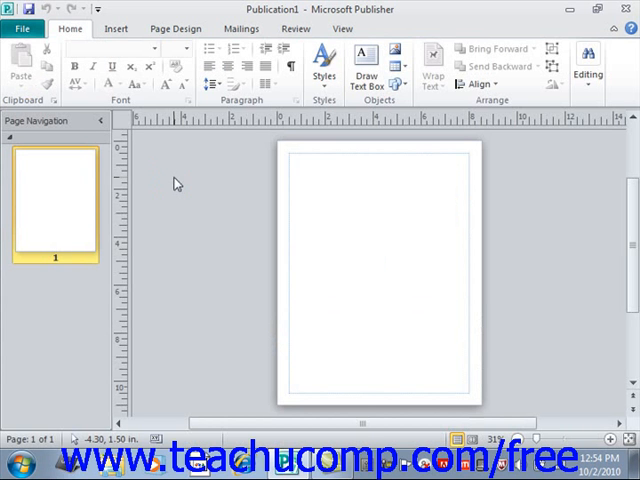
mouse_move(328, 224)
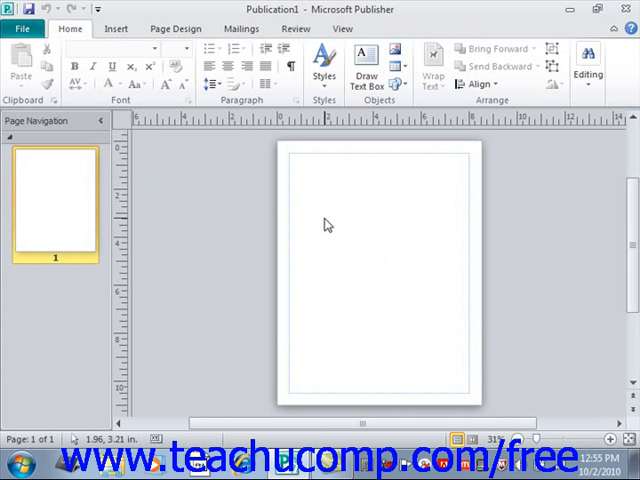
mouse_move(78, 62)
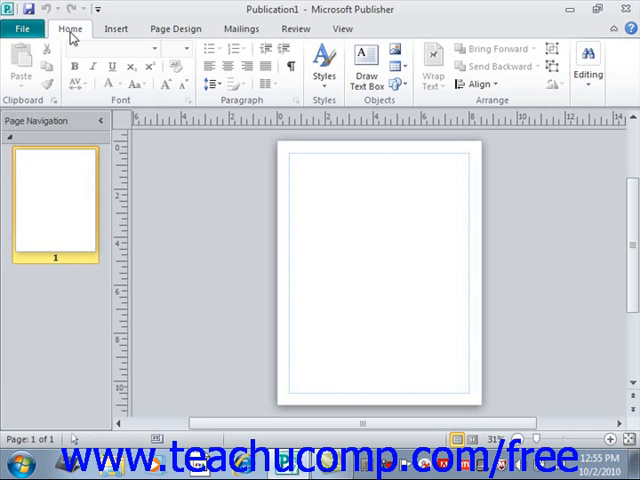
Show the Info page for Publication1 in Backstage view.
click(24, 28)
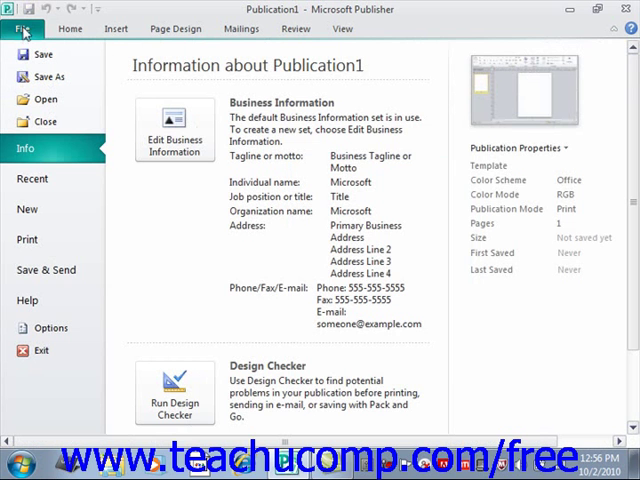
mouse_move(128, 14)
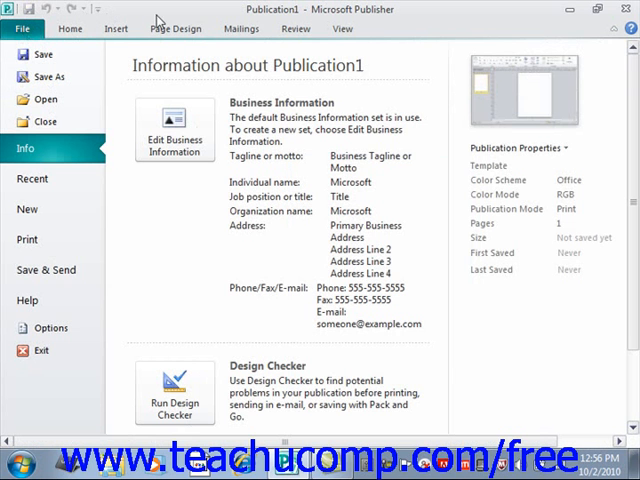
mouse_move(272, 22)
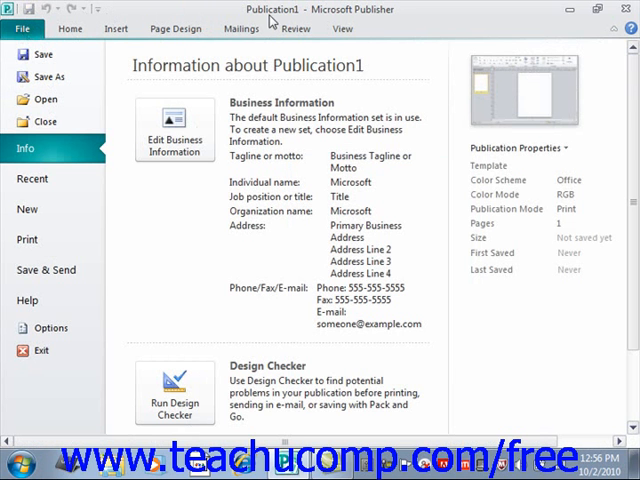
mouse_move(238, 18)
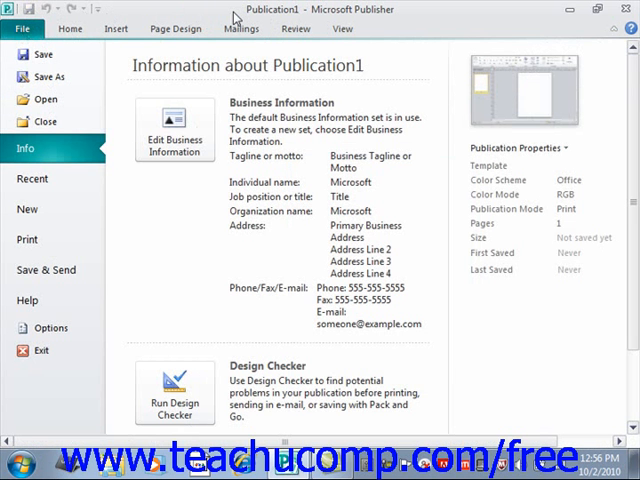
mouse_move(248, 116)
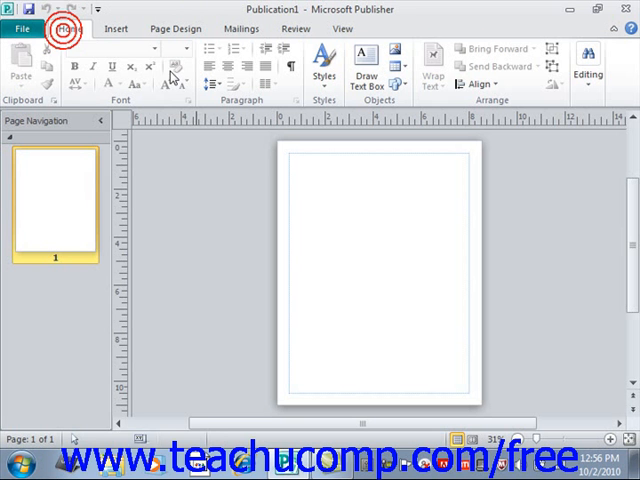
mouse_move(342, 198)
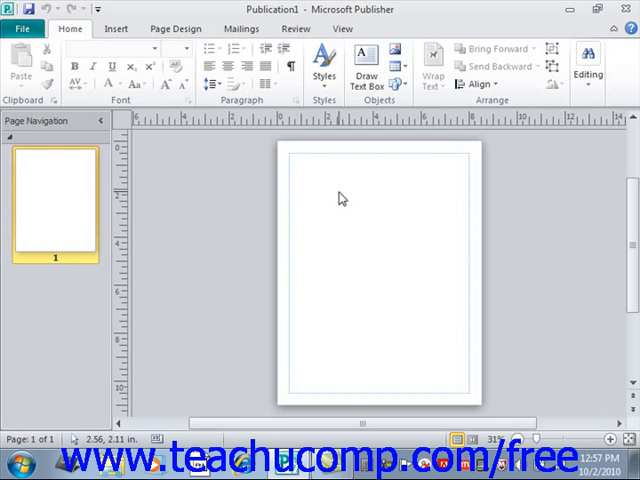
mouse_move(340, 196)
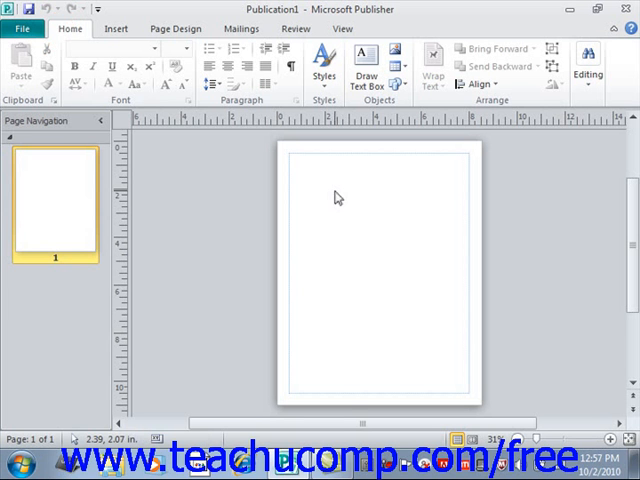
mouse_move(28, 128)
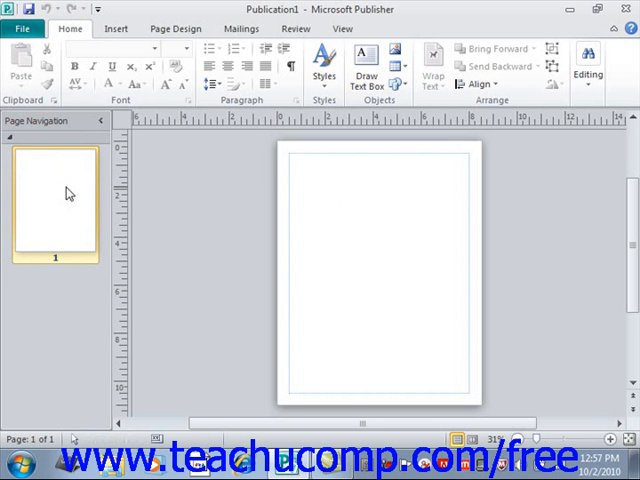
mouse_move(376, 244)
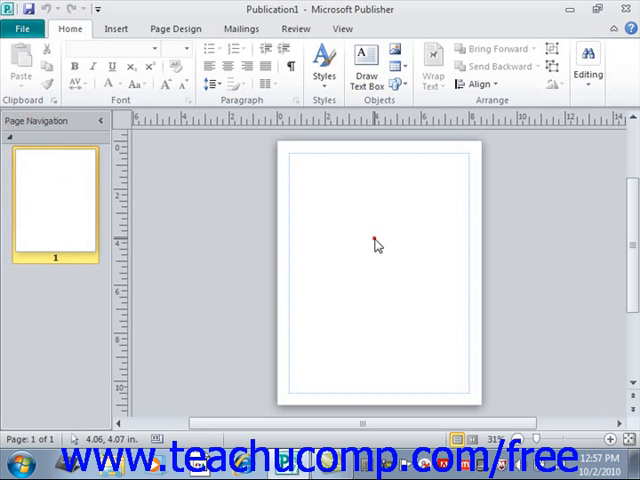
mouse_move(374, 244)
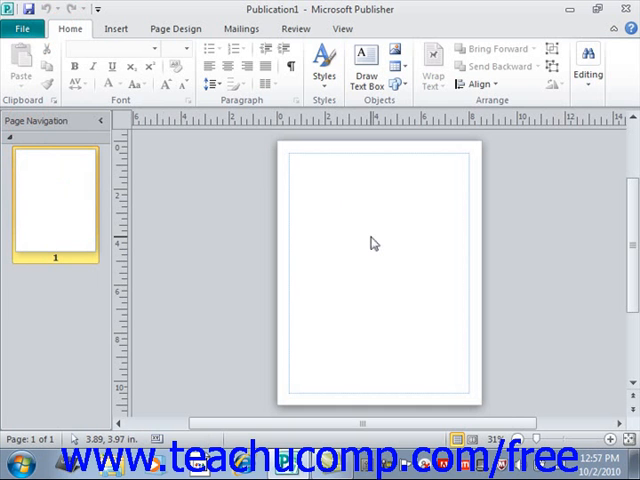
mouse_move(372, 244)
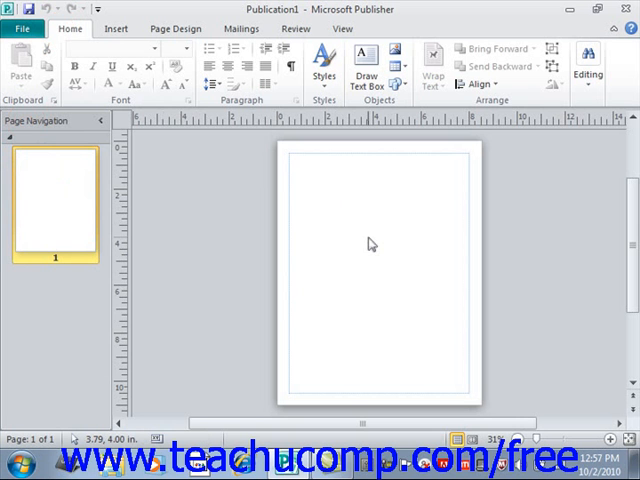
mouse_move(544, 298)
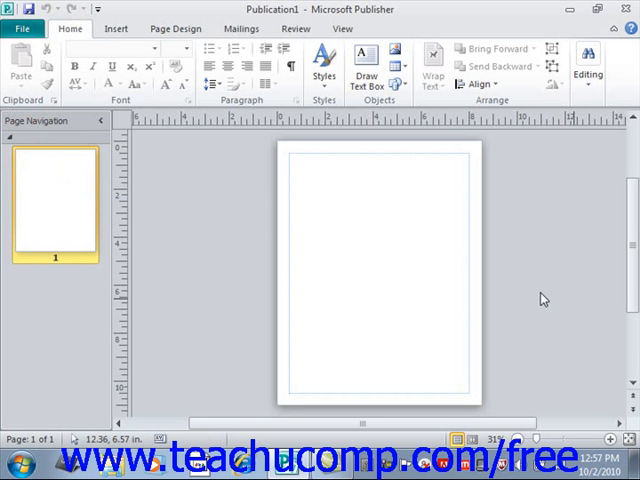
scroll(up, 3)
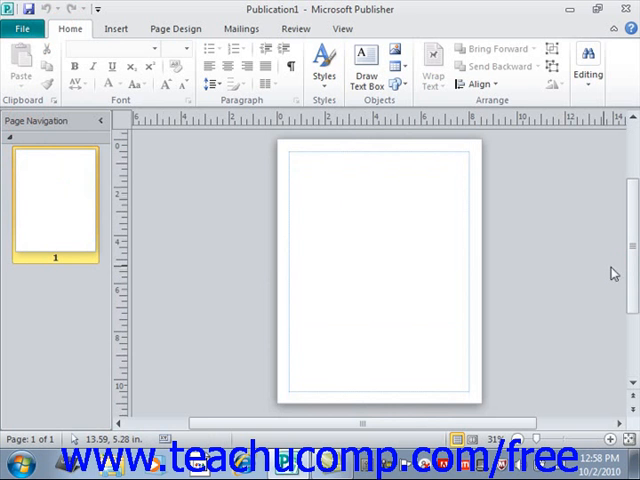
scroll(right, 3)
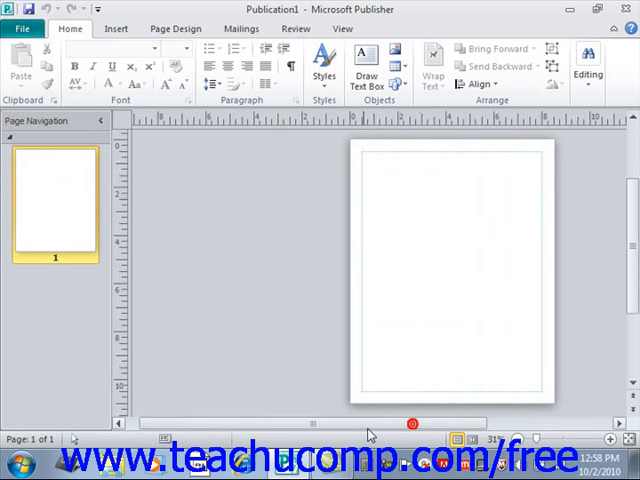